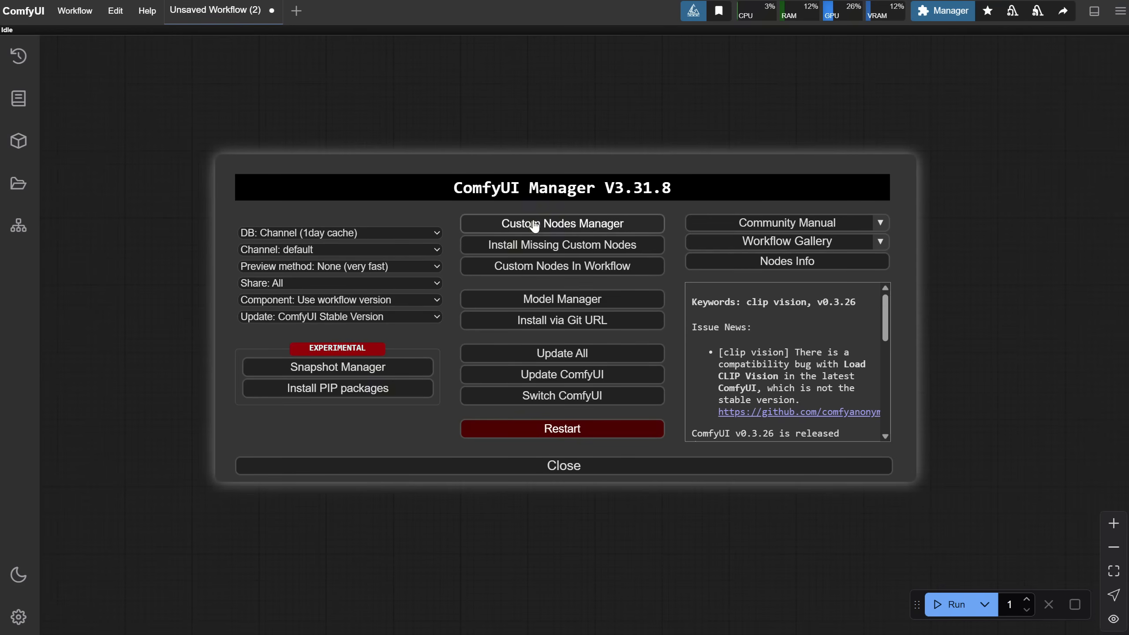
# Install the ComfyUI-TeaCache pack from Custom Nodes Manager, then reboot the server and refresh
pyautogui.click(561, 223)
pyautogui.write('teacache')
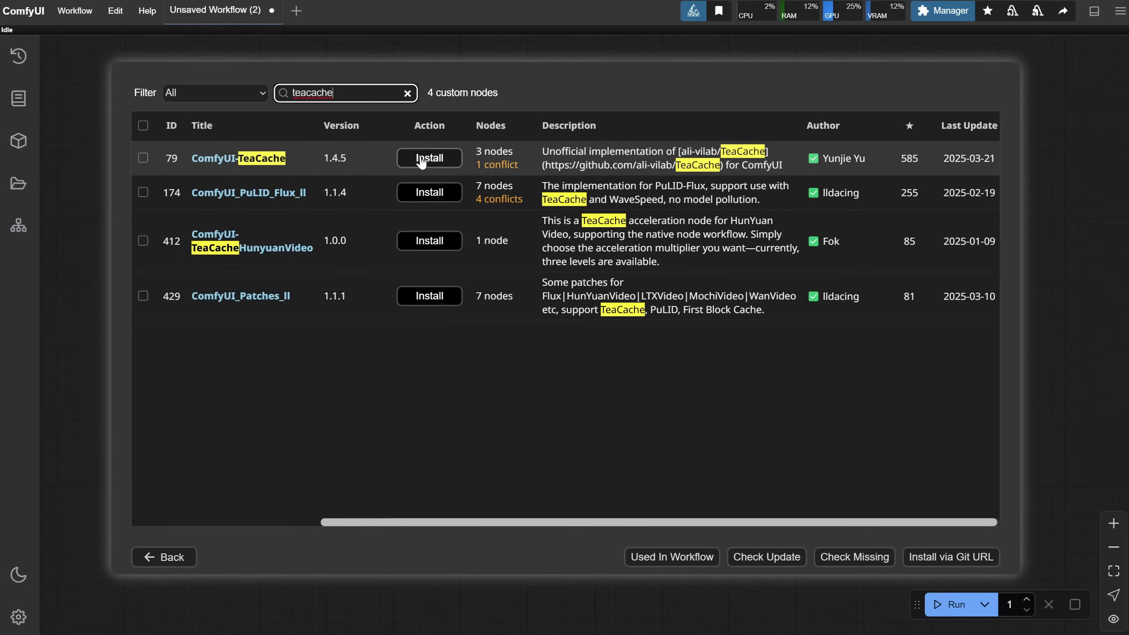
pyautogui.click(429, 158)
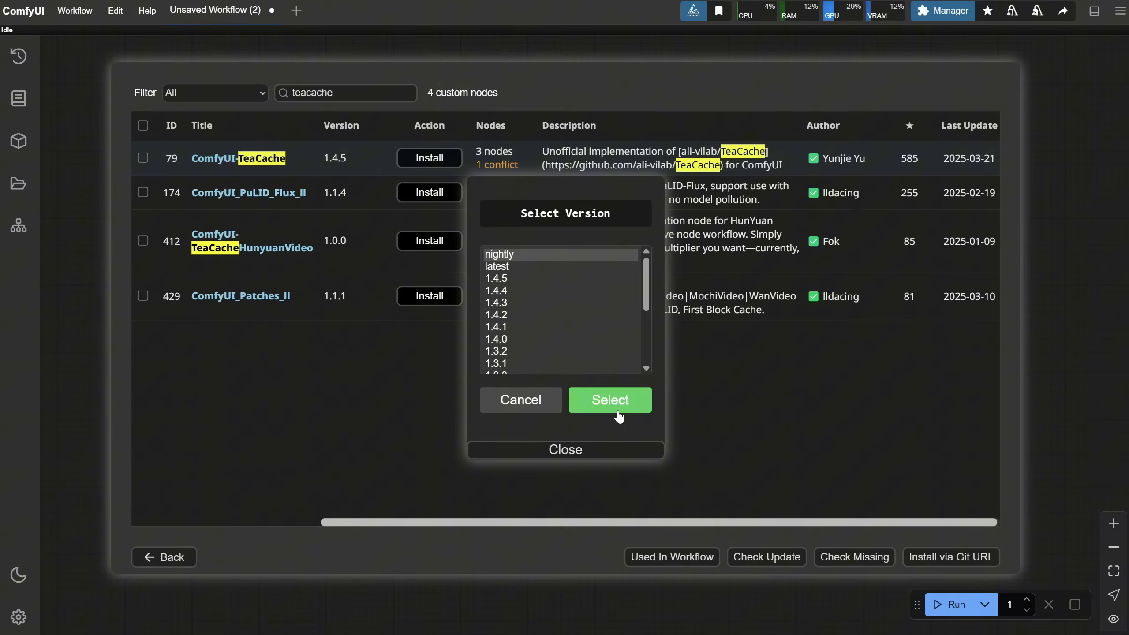
pyautogui.click(609, 400)
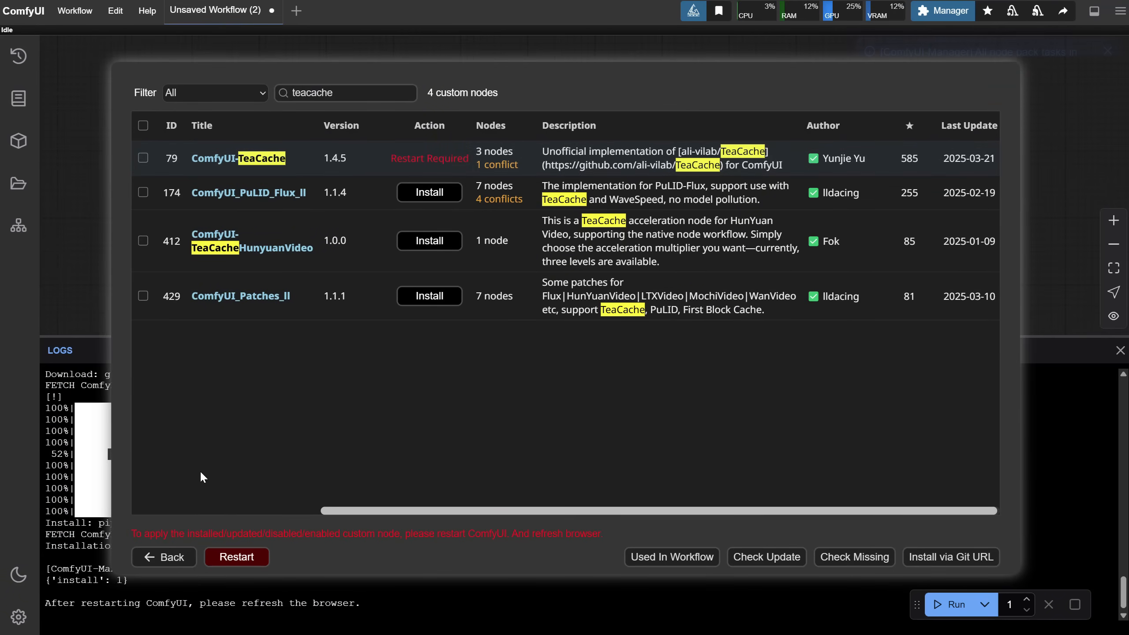
pyautogui.click(236, 557)
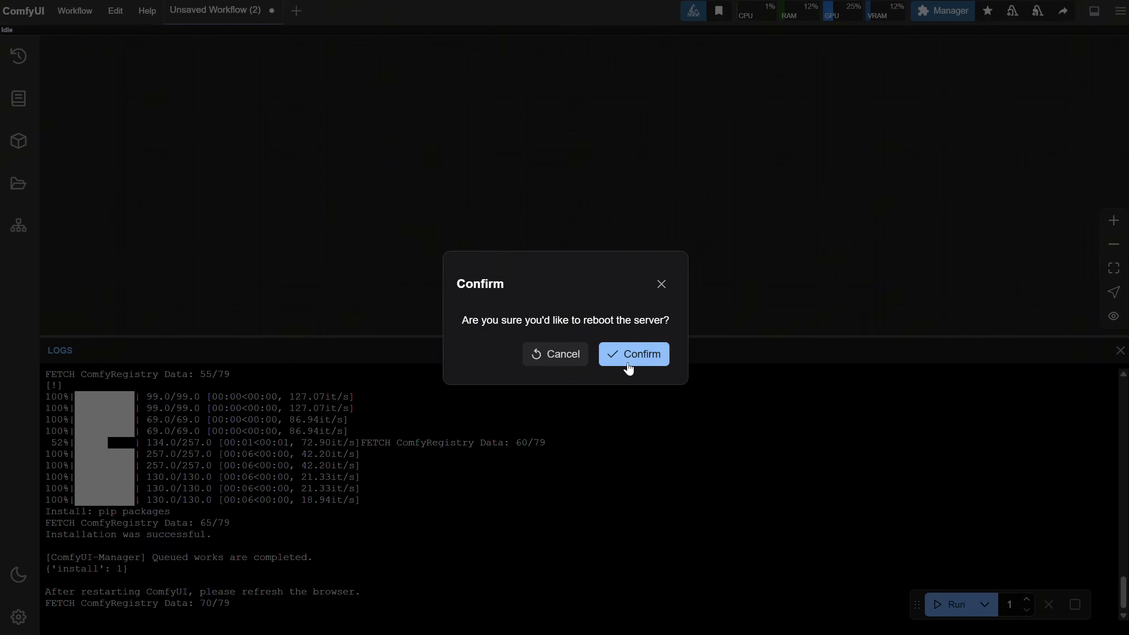
pyautogui.click(633, 354)
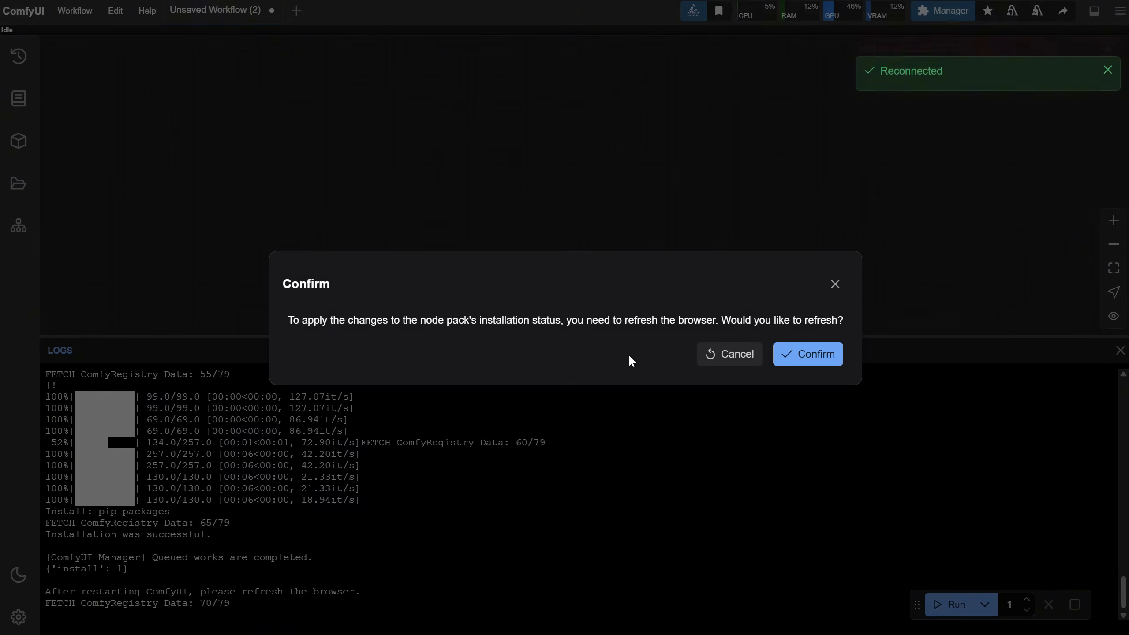
pyautogui.click(807, 354)
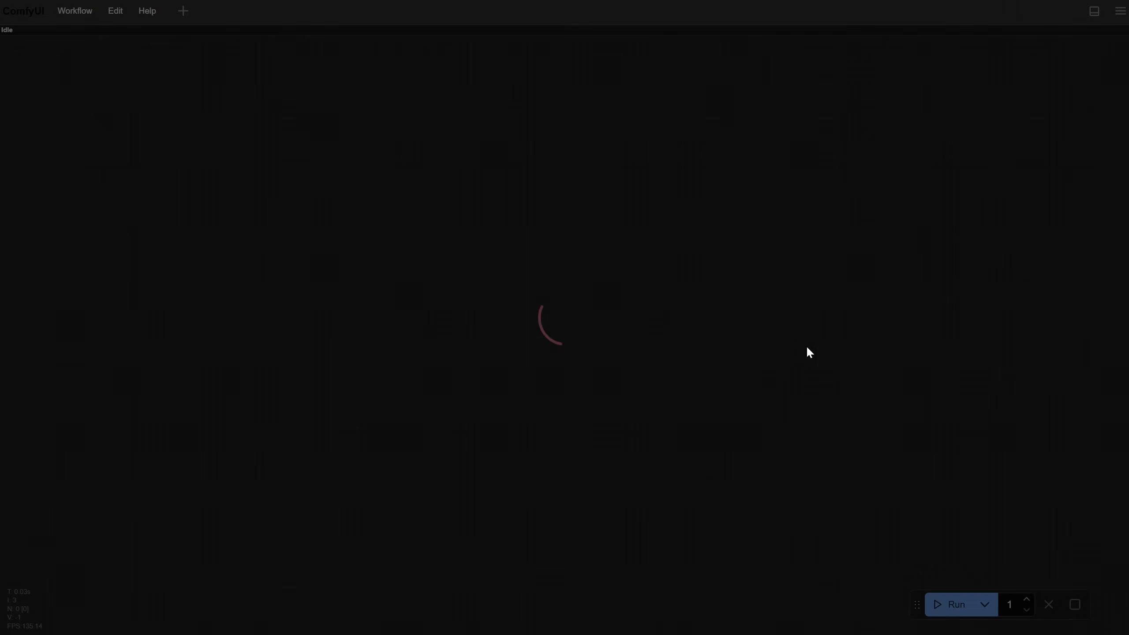
# Reopen the custom node list filtered to installed packs
pyautogui.click(767, 10)
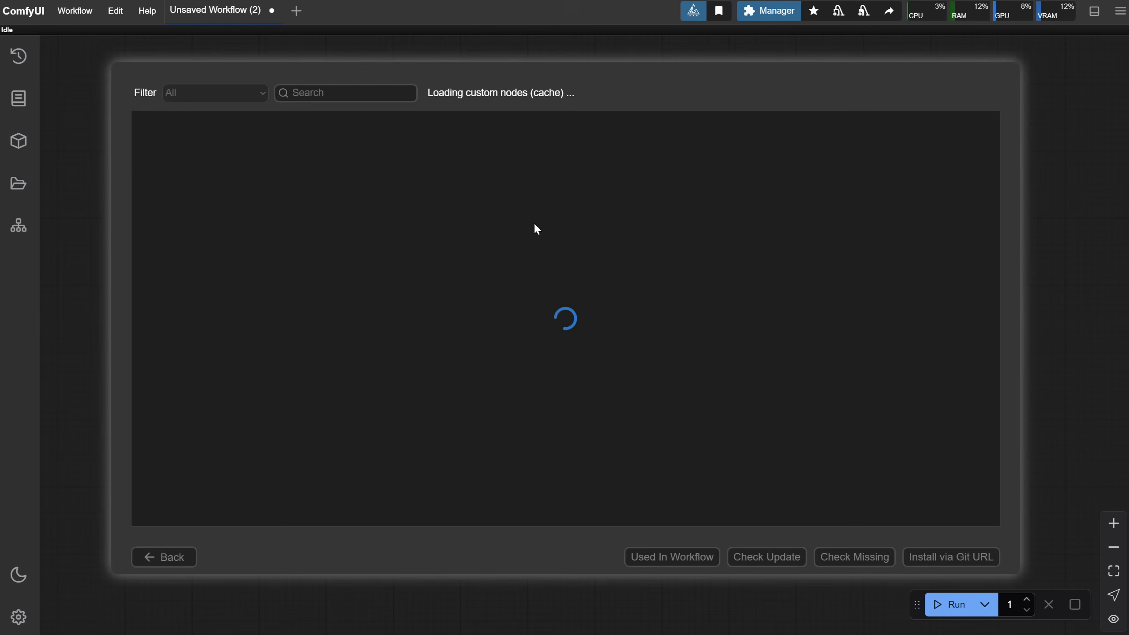
pyautogui.click(214, 92)
pyautogui.write('te')
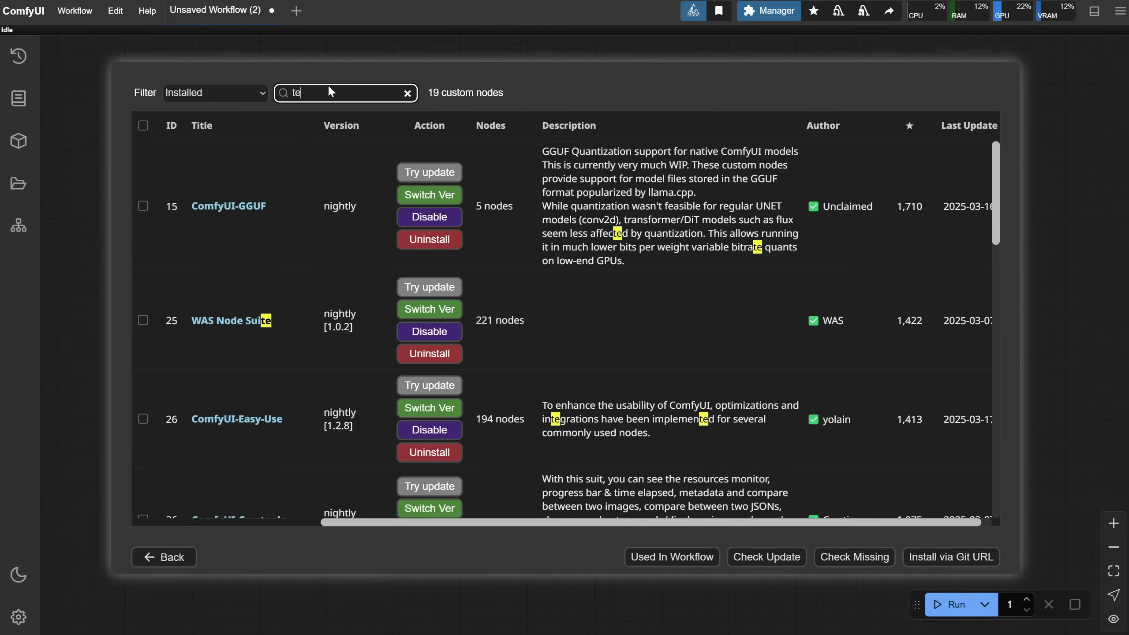
pyautogui.write('a')
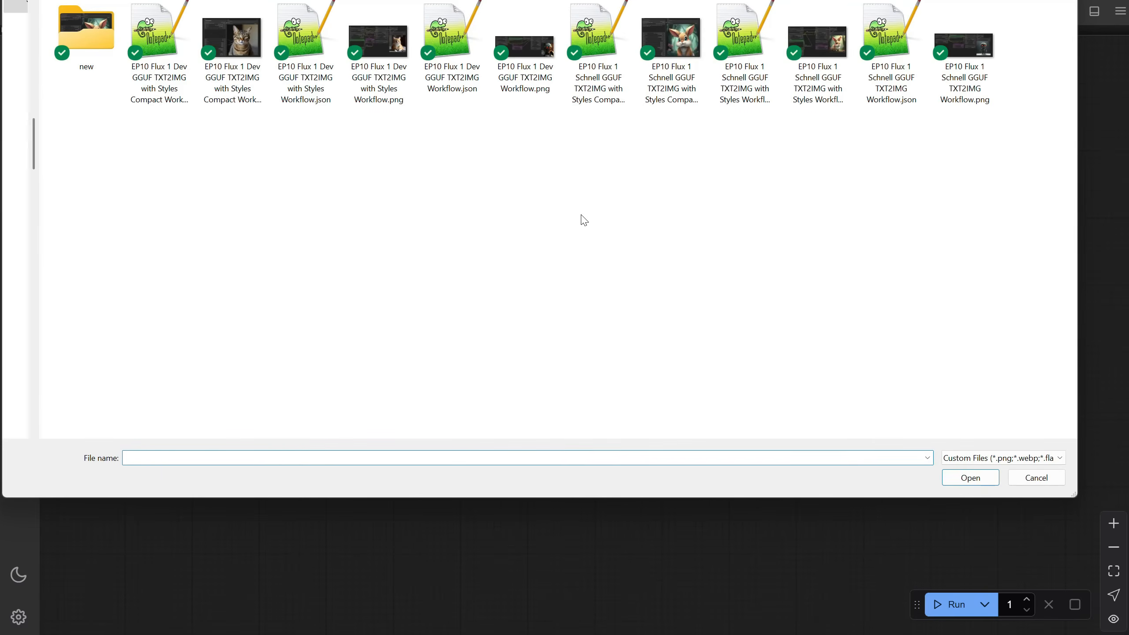
# Open the Flux Dev GGUF TXT2IMG workflow and generate 'a cute cartoon cat'
pyautogui.click(451, 36)
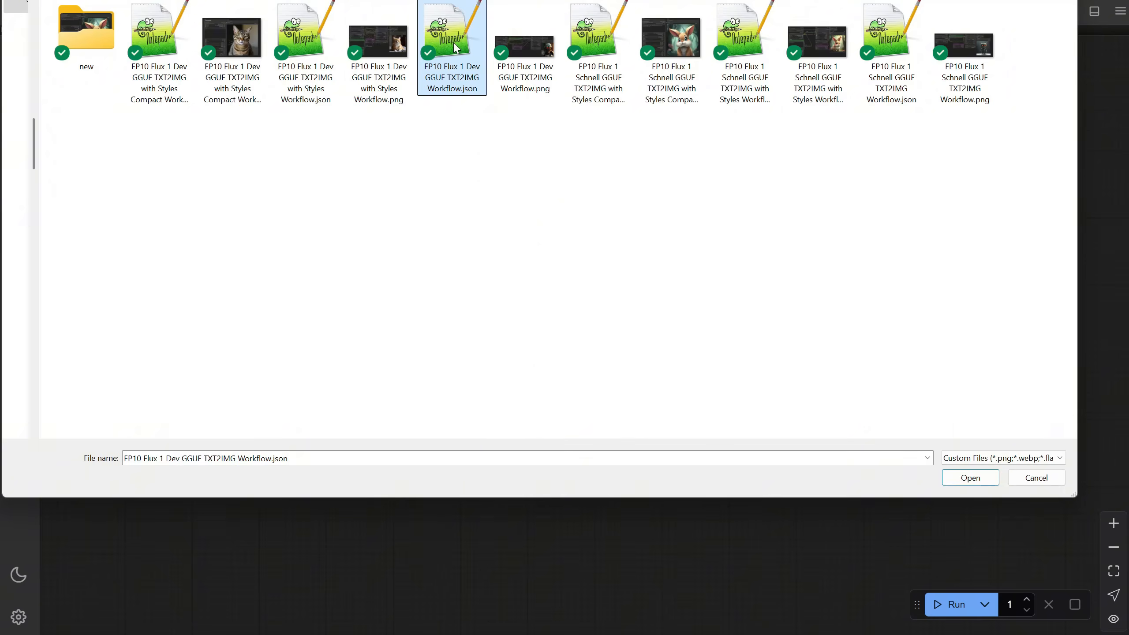
pyautogui.click(970, 477)
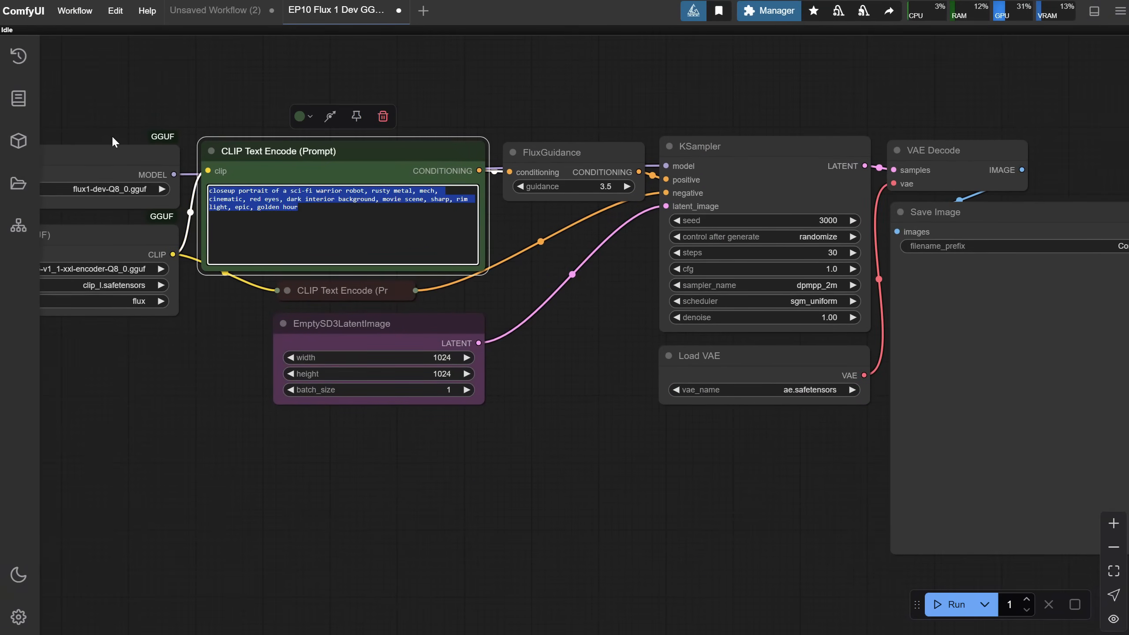
pyautogui.write('a cute cartoon cat in a bamboo forest')
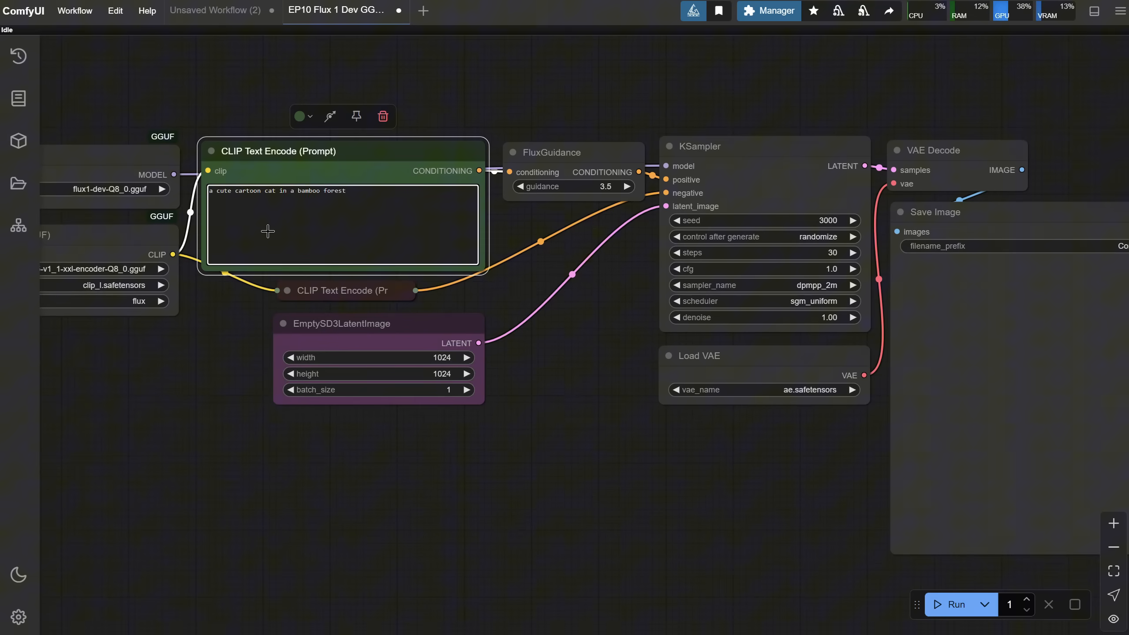
pyautogui.click(954, 605)
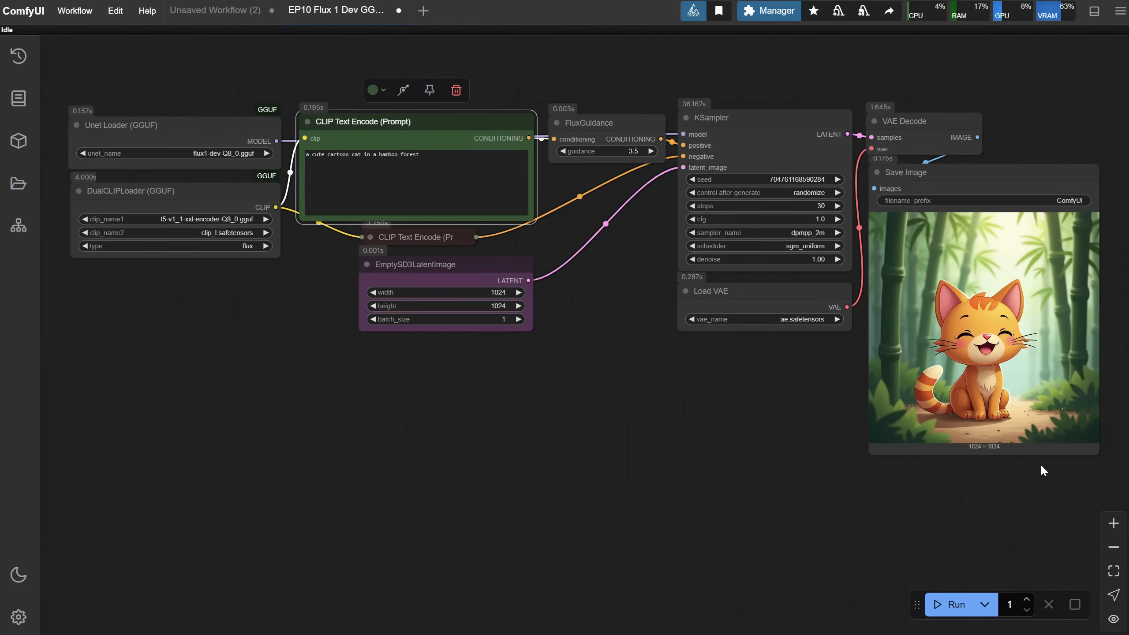
pyautogui.moveTo(794, 190)
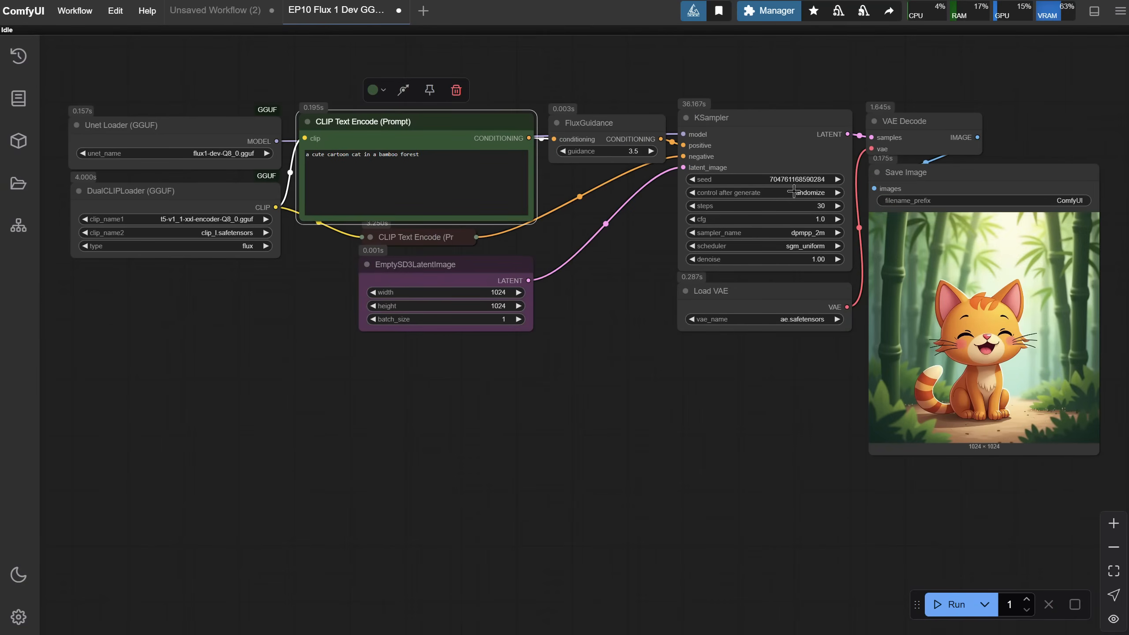
# Regenerate with KSampler seed 5000 and paste the cat image onto the canvas
pyautogui.doubleClick(764, 179)
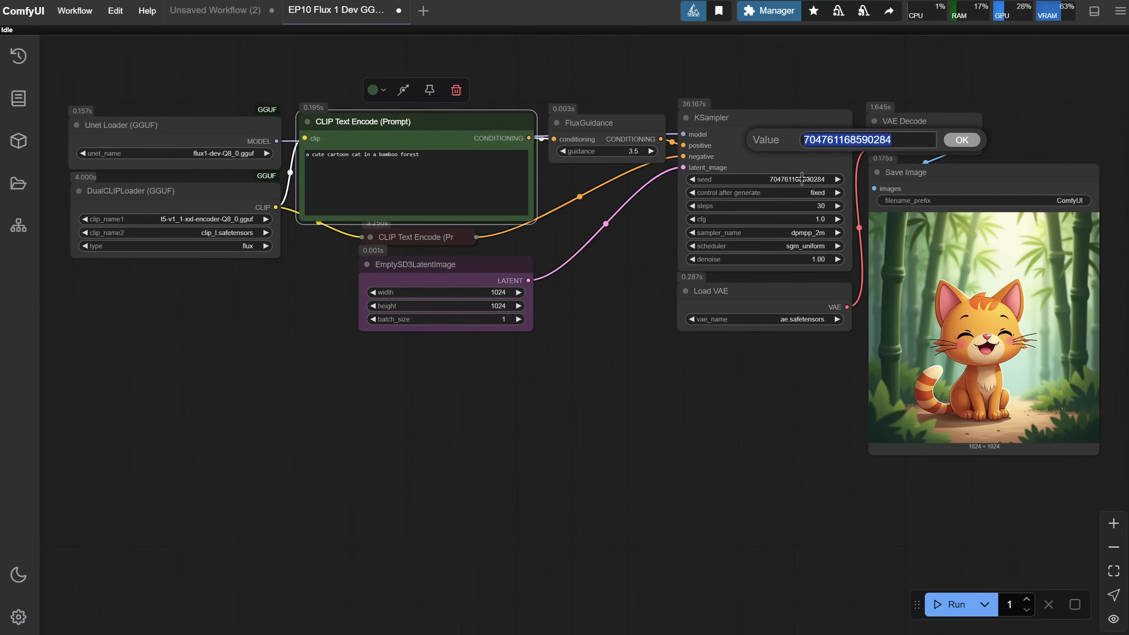
pyautogui.click(962, 140)
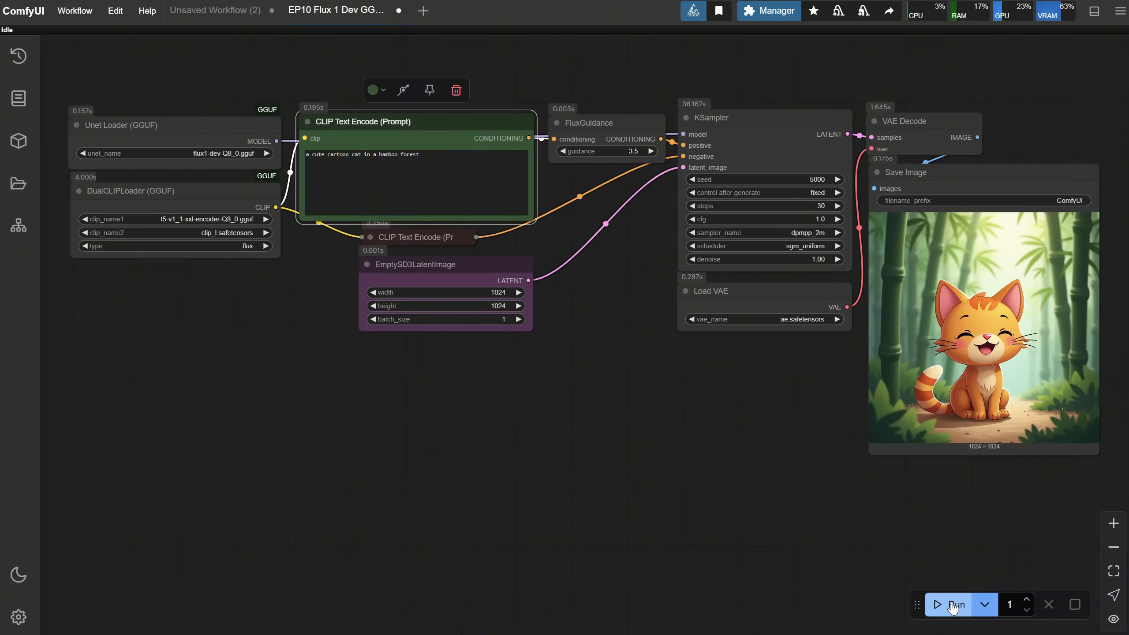
pyautogui.click(952, 605)
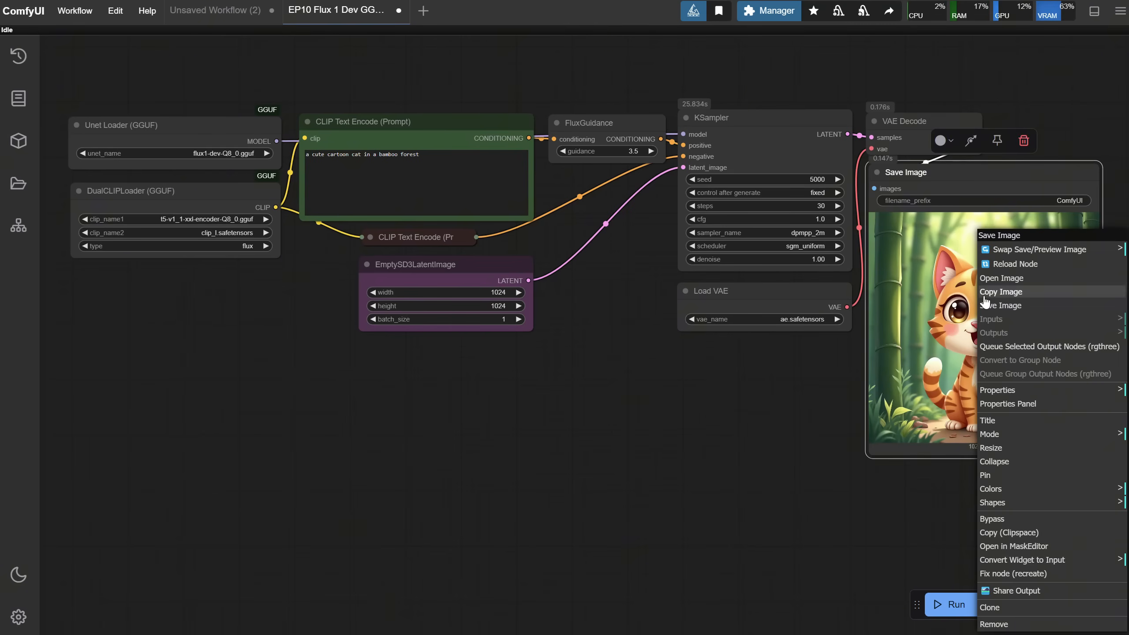
pyautogui.click(508, 425)
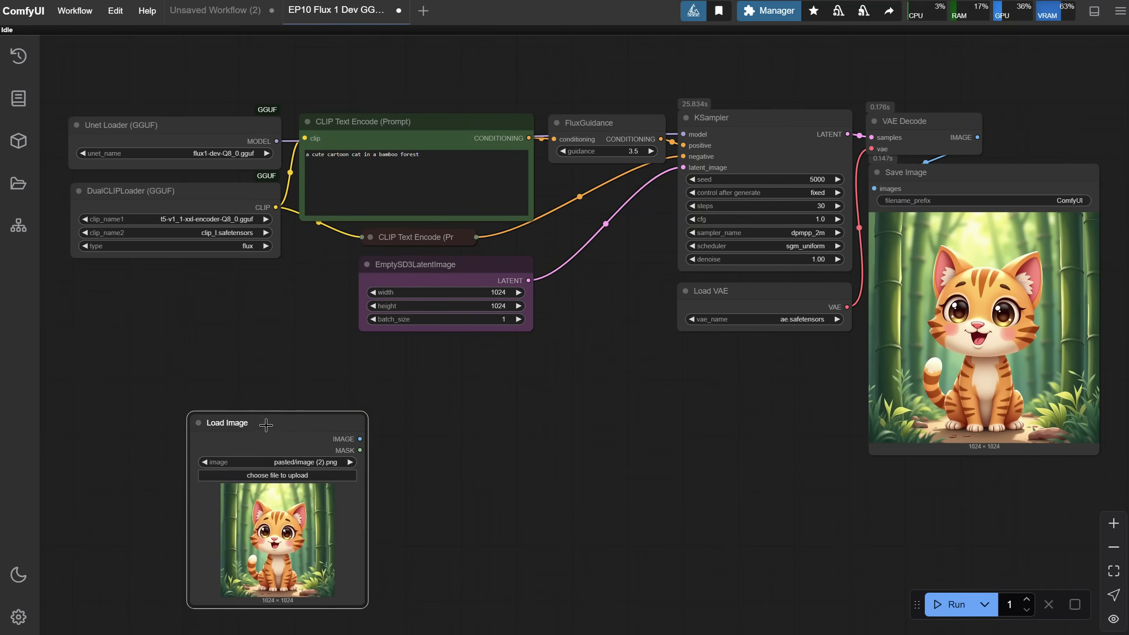
pyautogui.click(227, 423)
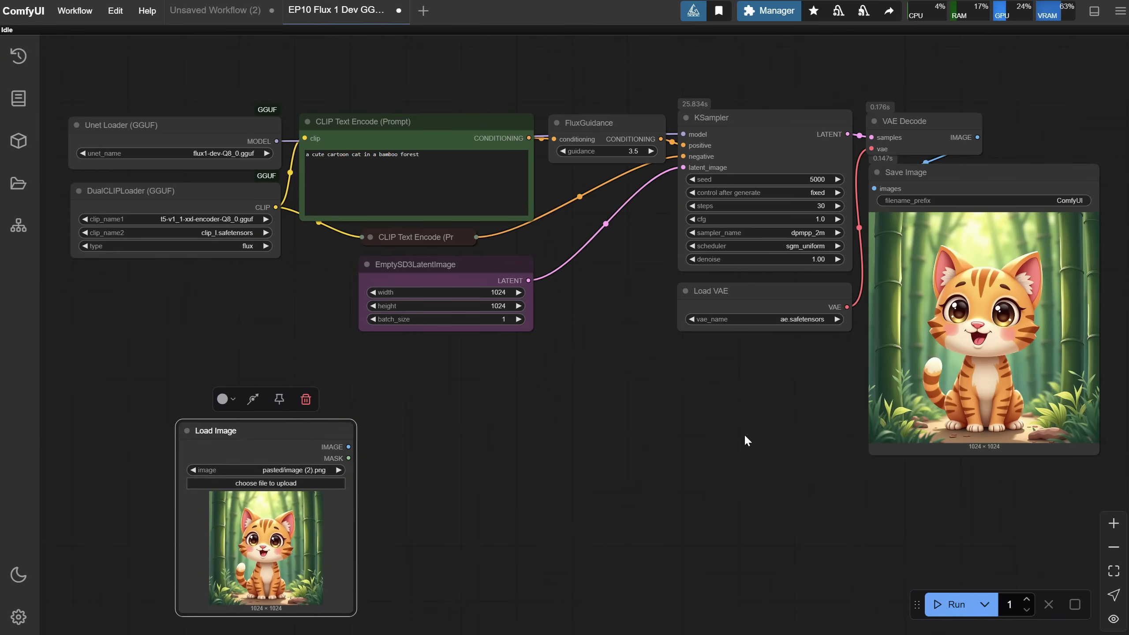
pyautogui.moveTo(368, 78)
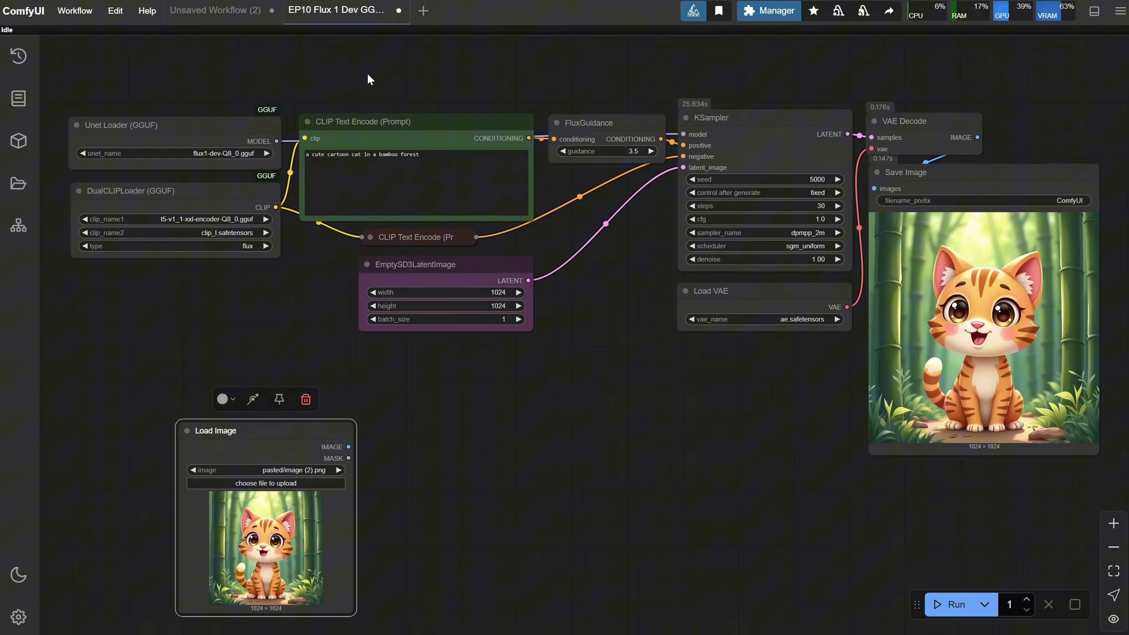
# Add a TeaCache node via 'tea' search and move it beside the Unet Loader
pyautogui.doubleClick(368, 78)
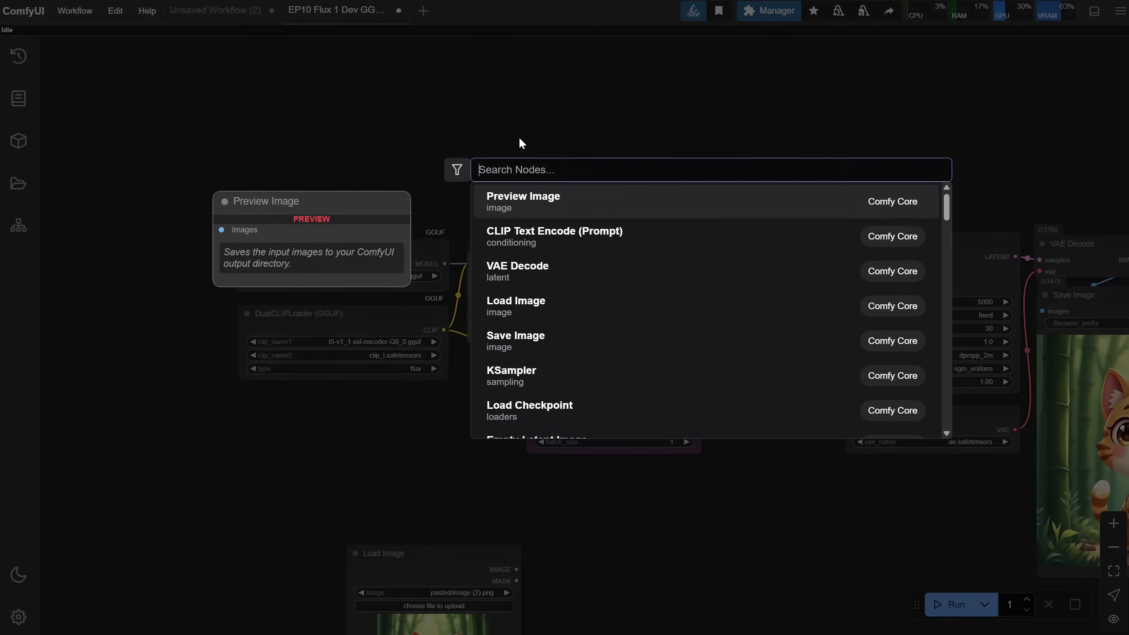
pyautogui.write('tea')
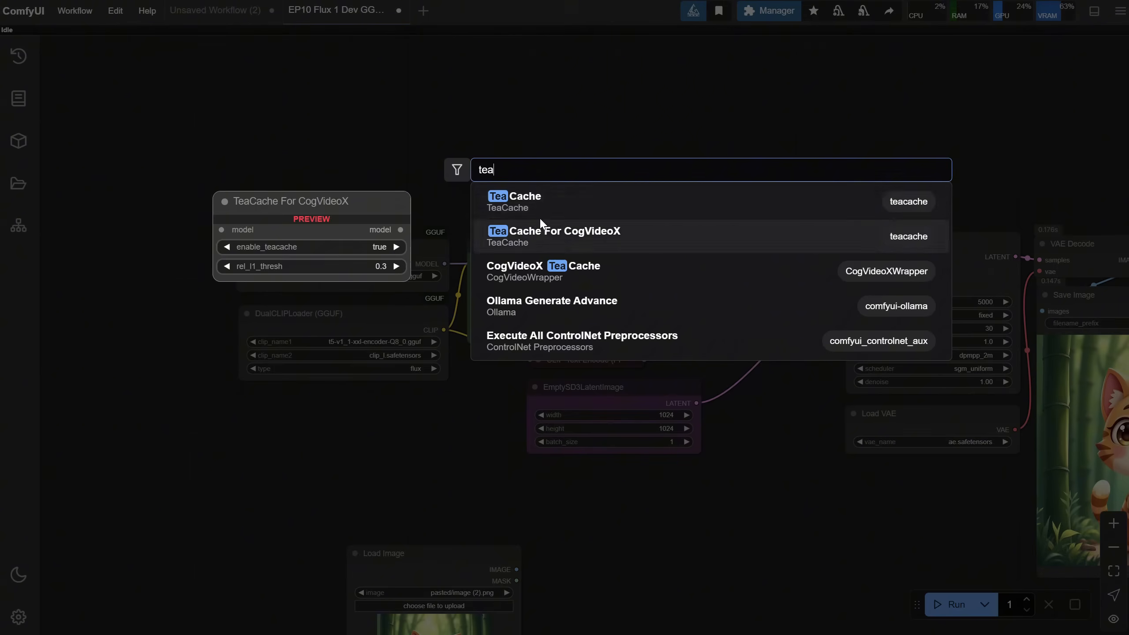
pyautogui.click(514, 196)
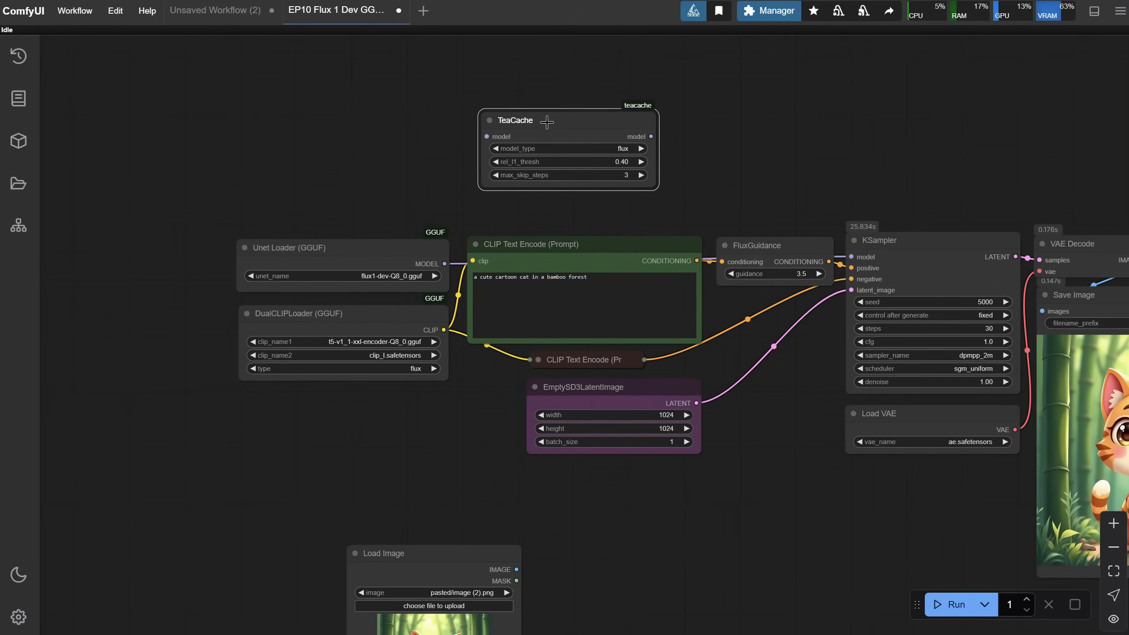
pyautogui.moveTo(288, 247); pyautogui.dragTo(288, 65)
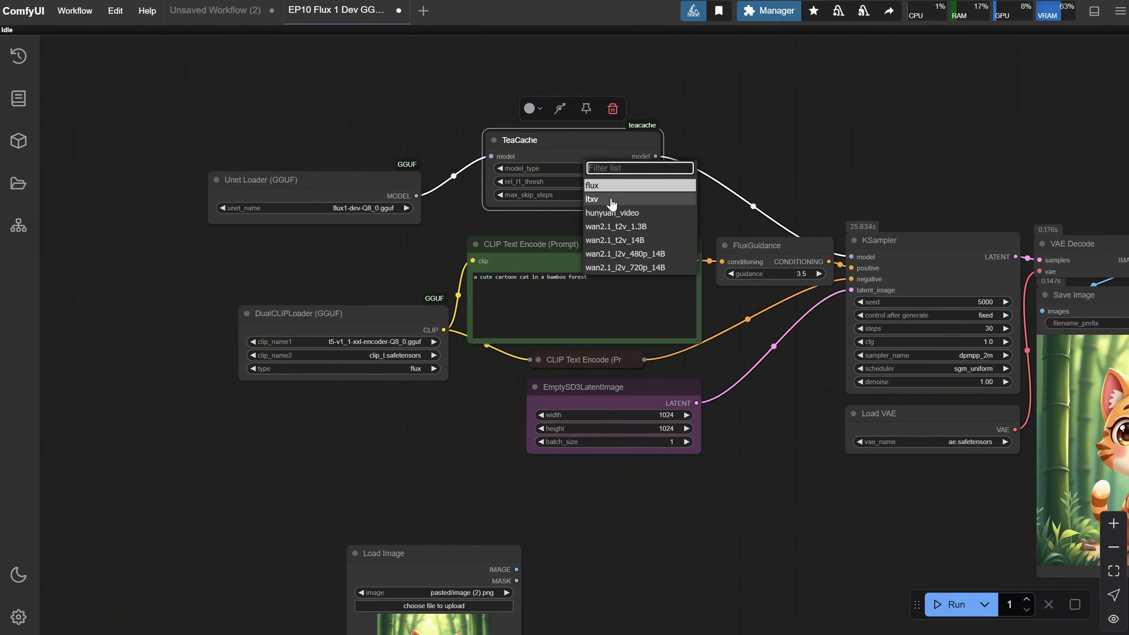
pyautogui.moveTo(601, 189)
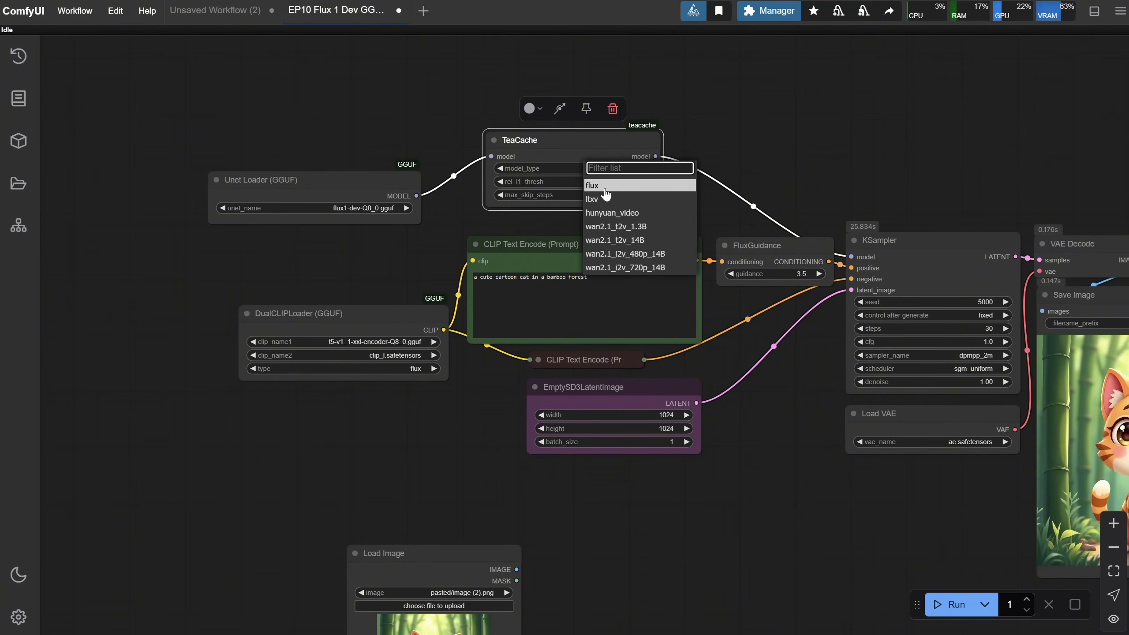
# Set TeaCache model_type to flux and copy the new cat image for comparison
pyautogui.click(592, 186)
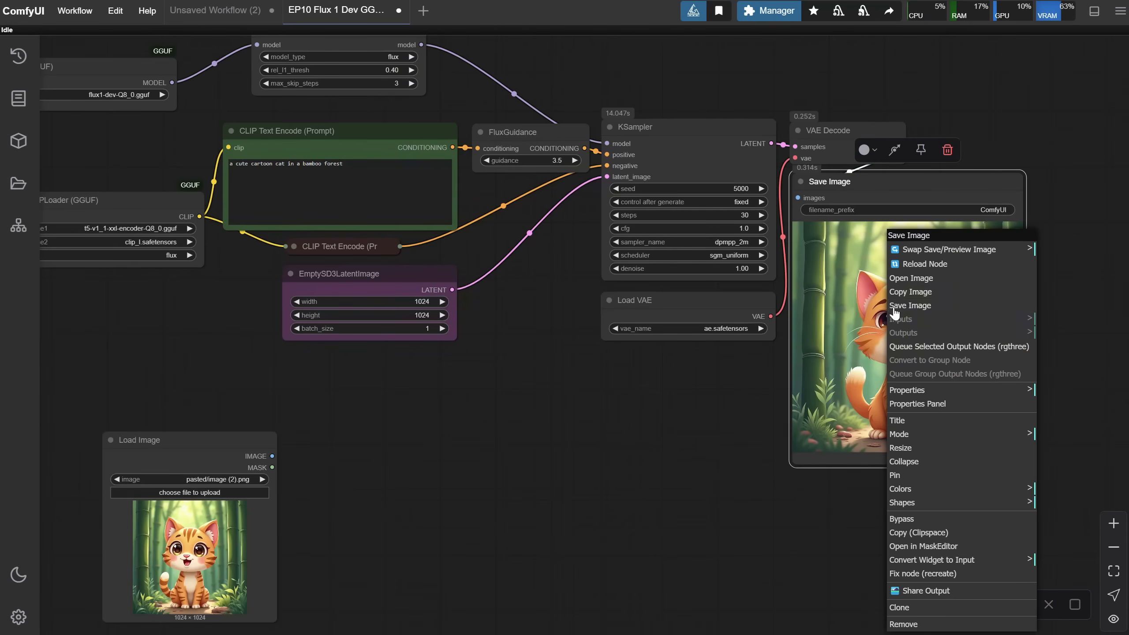
pyautogui.click(899, 607)
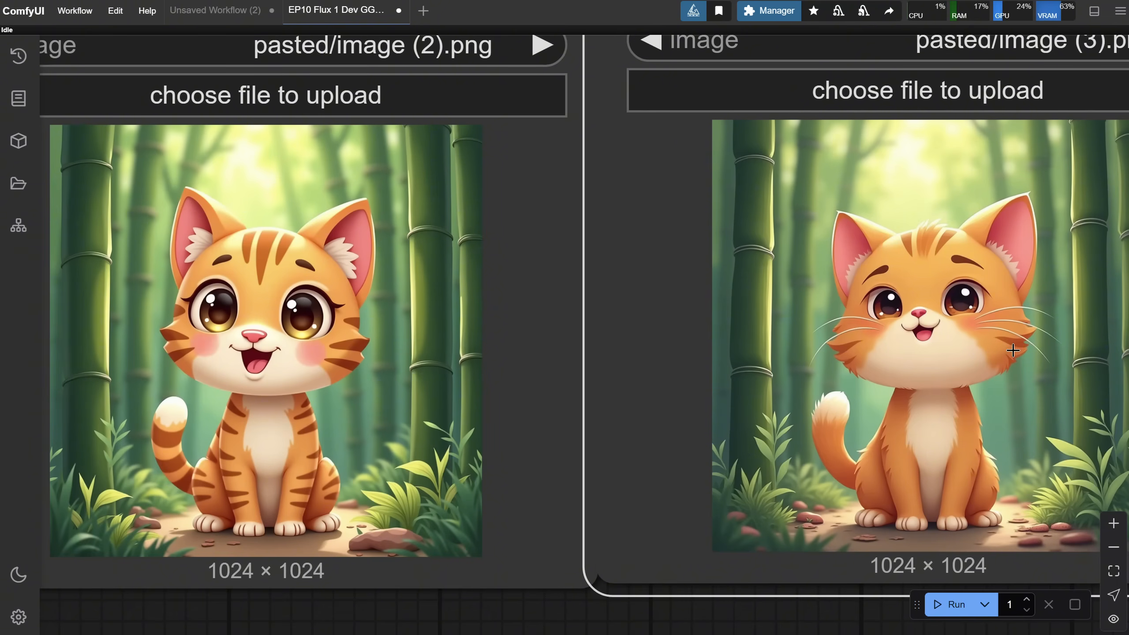
pyautogui.moveTo(999, 352)
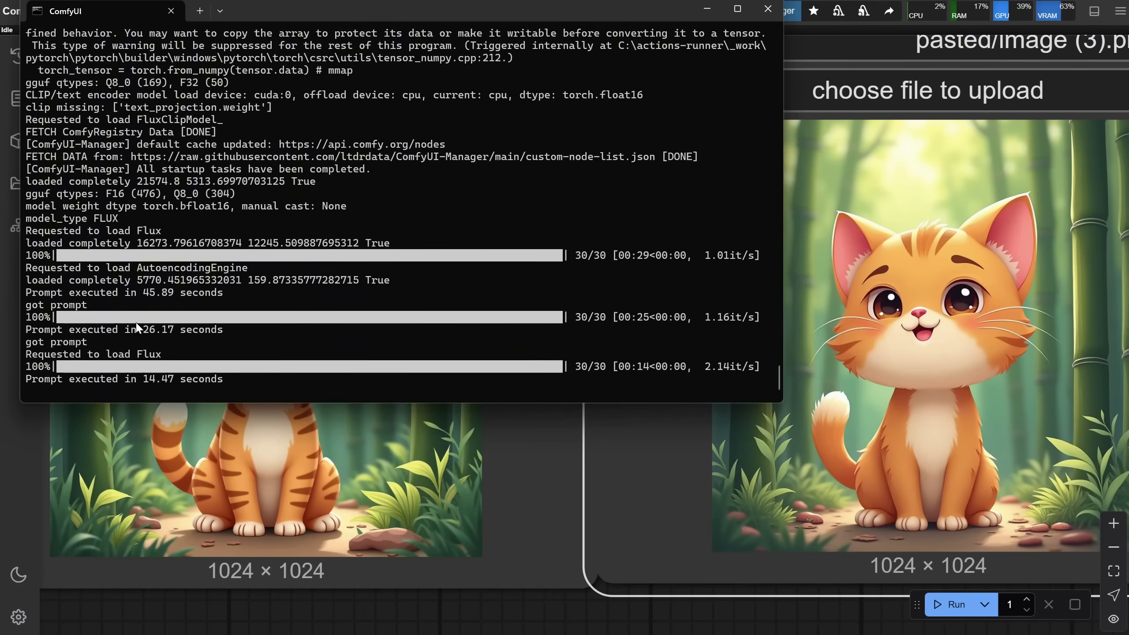
# Highlight the 26.17-second run time in the console log
pyautogui.doubleClick(157, 329)
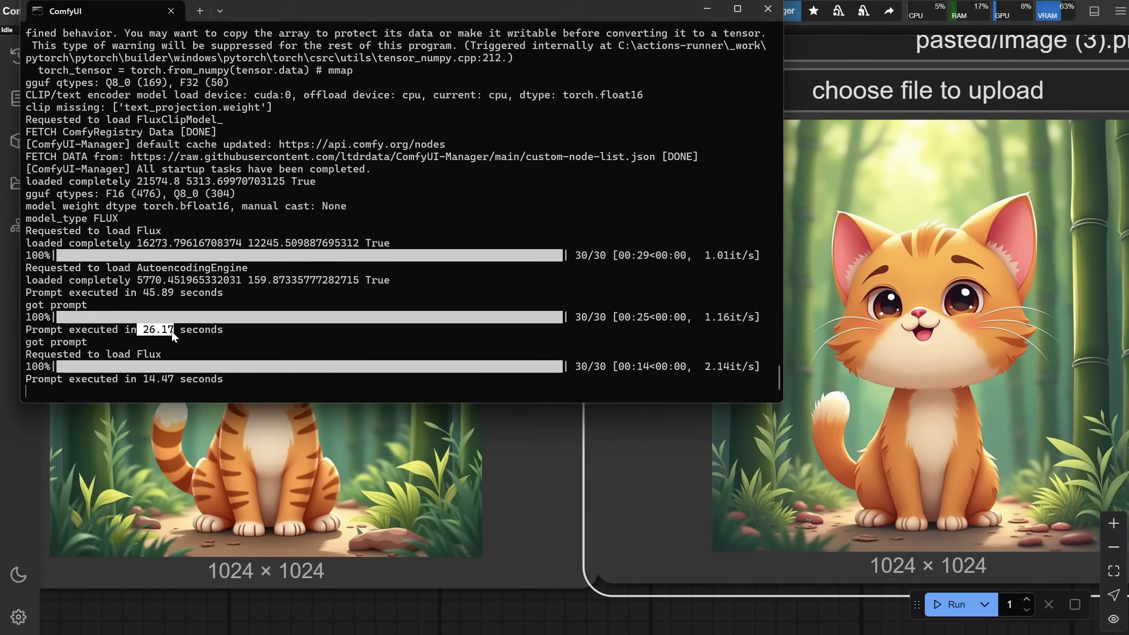
pyautogui.moveTo(145, 383)
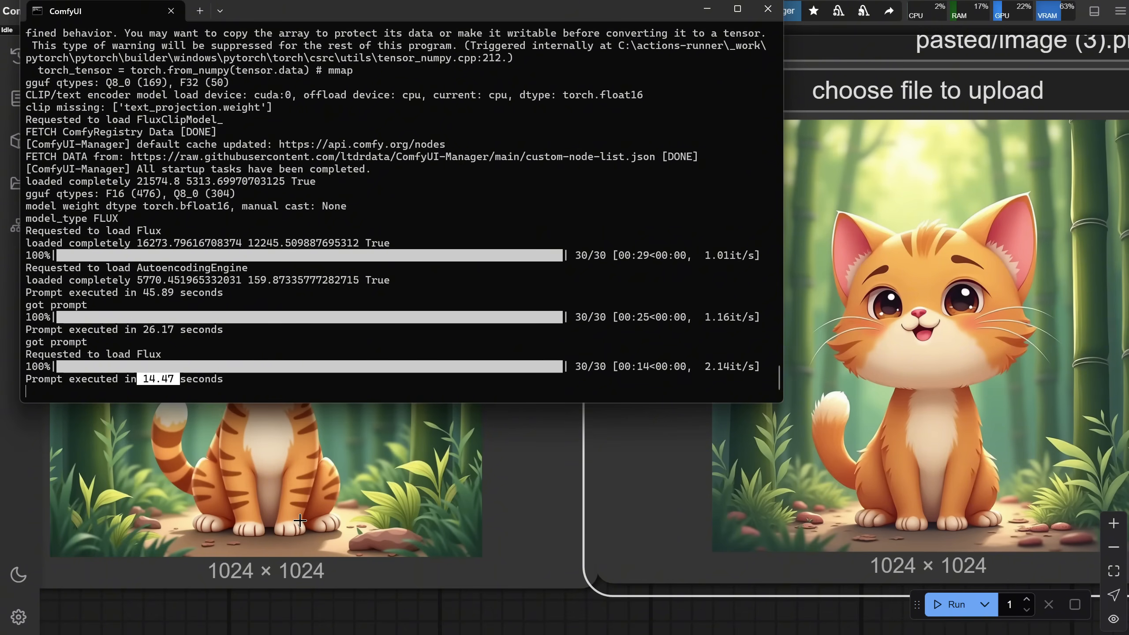
pyautogui.moveTo(403, 608)
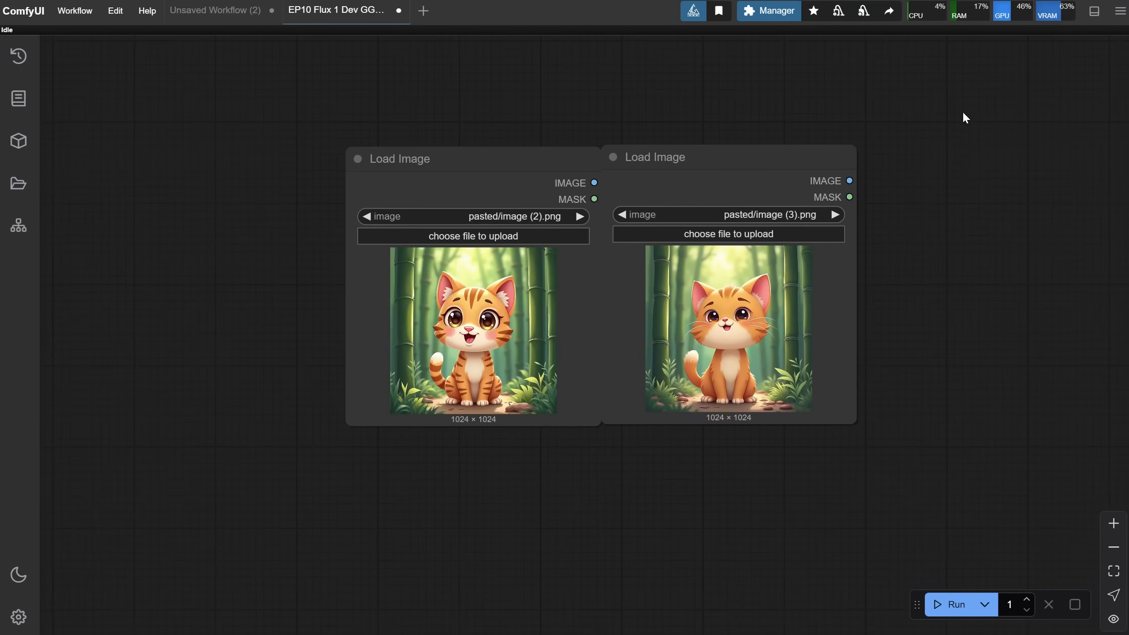
# Open the Wan i2v + Crush Effect workflow file from disk
pyautogui.click(75, 10)
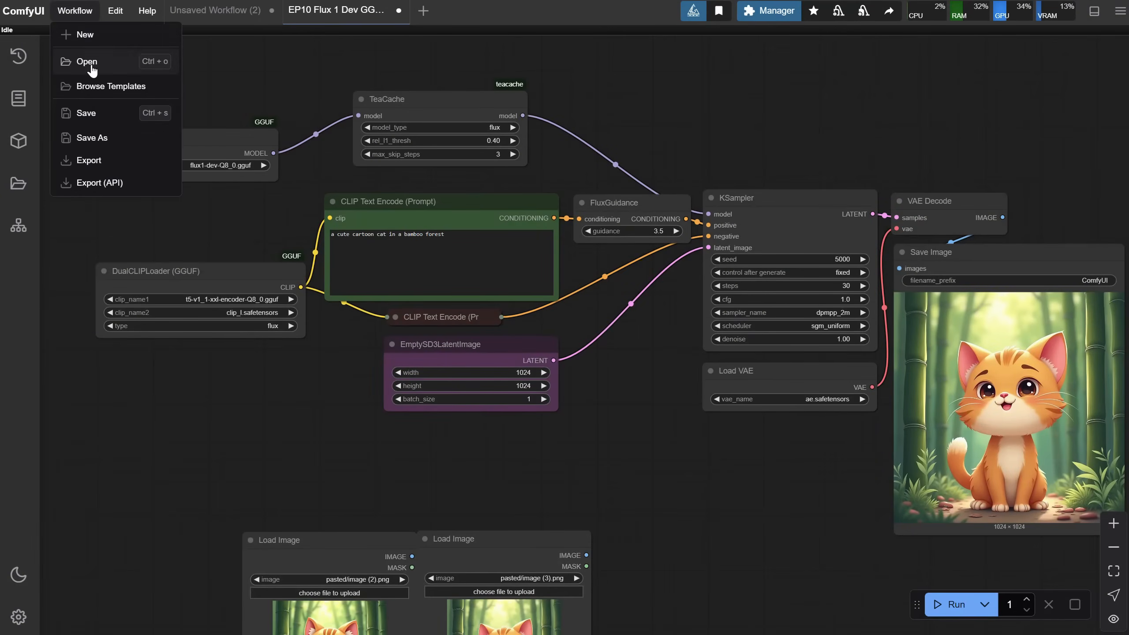
pyautogui.click(87, 61)
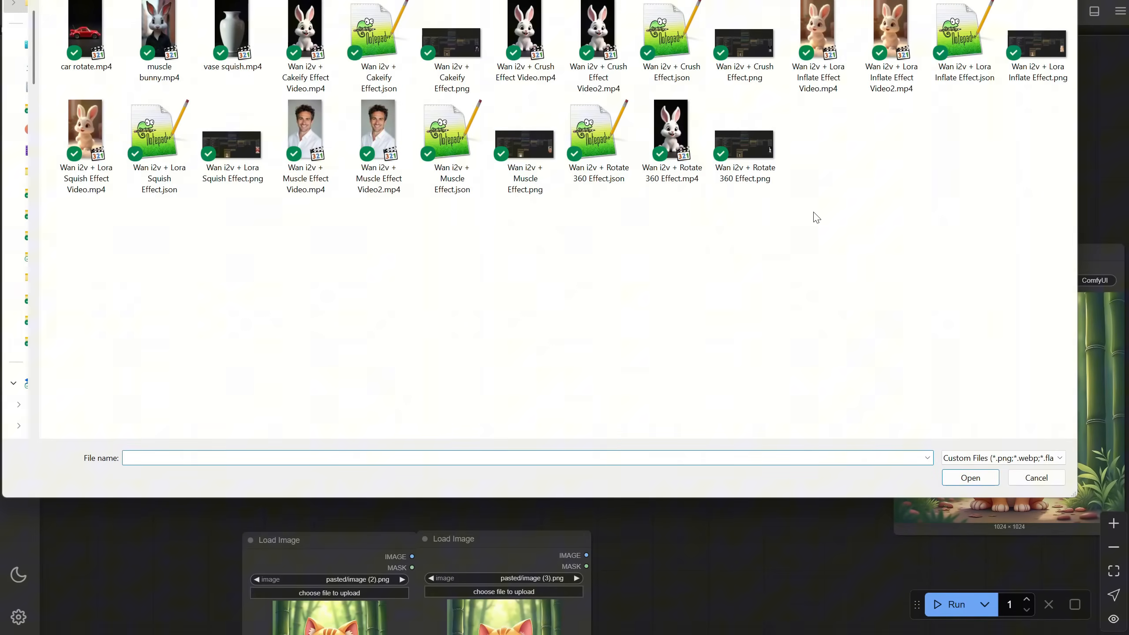
pyautogui.click(1035, 478)
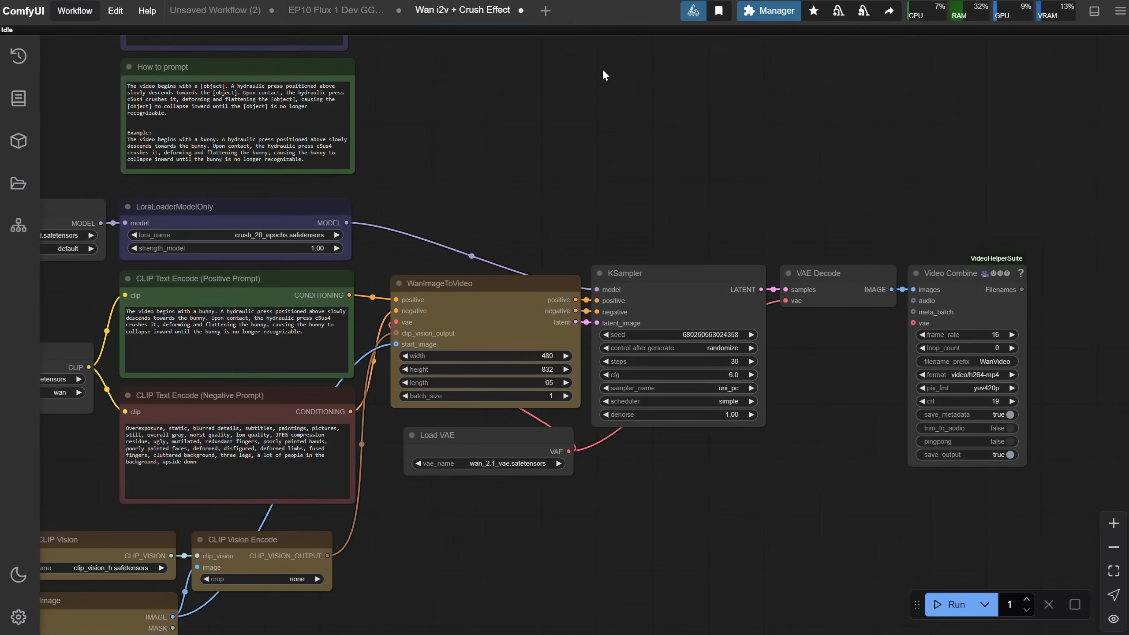
pyautogui.scroll(3)
pyautogui.write('tea')
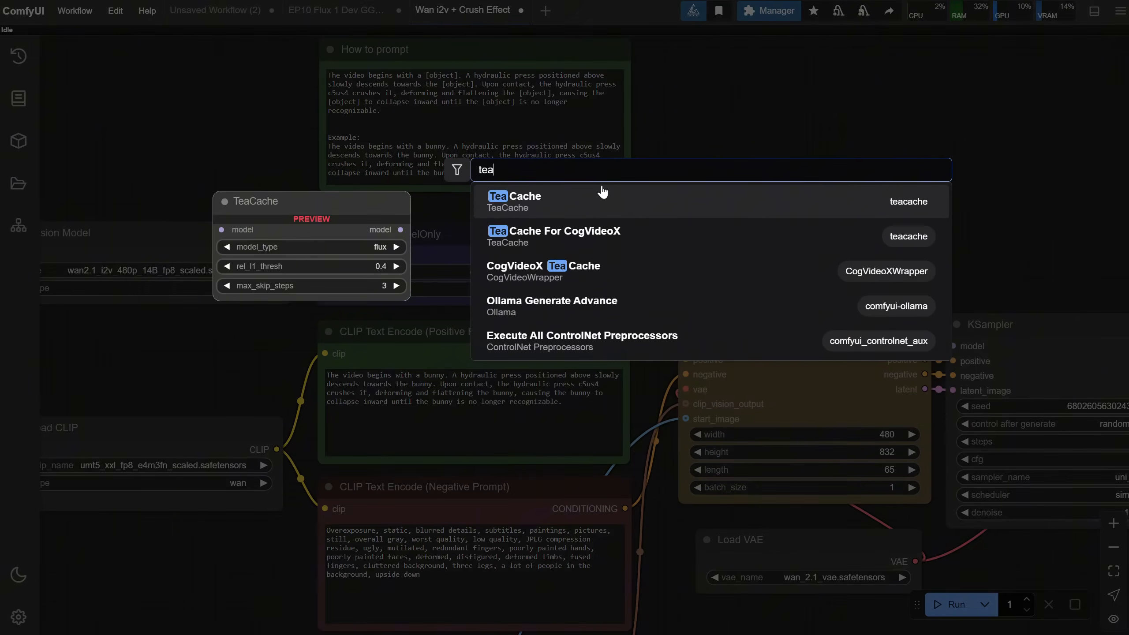
# Add the TeaCache node and set its model type to wan2.1_i2v_480p_14B
pyautogui.click(515, 201)
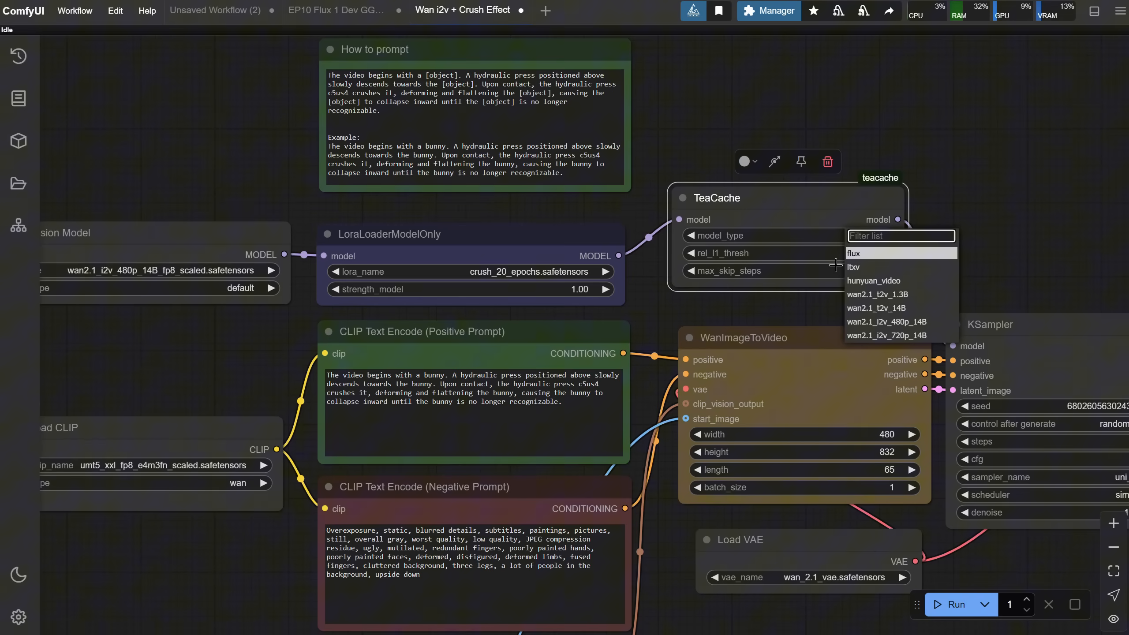
pyautogui.moveTo(878, 308)
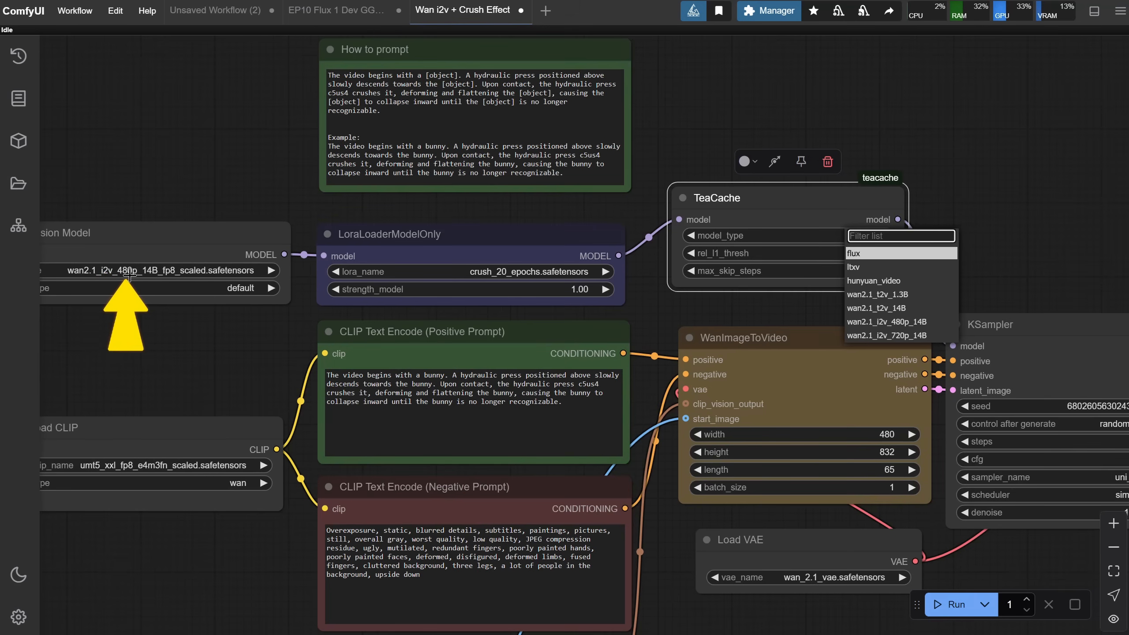
pyautogui.moveTo(695, 323)
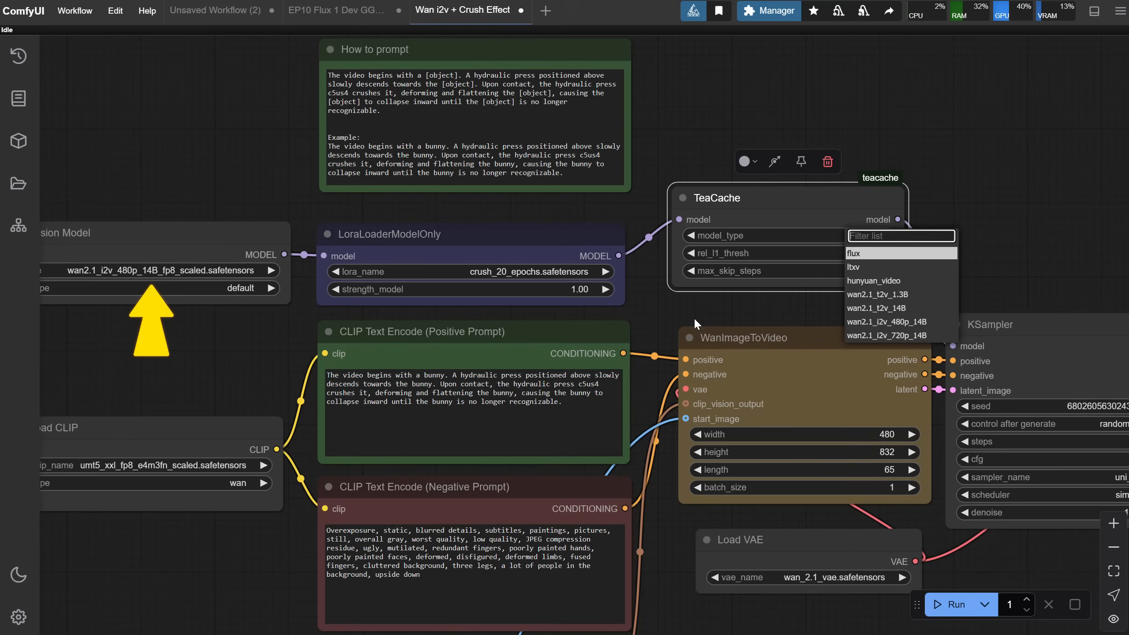
pyautogui.moveTo(887, 321)
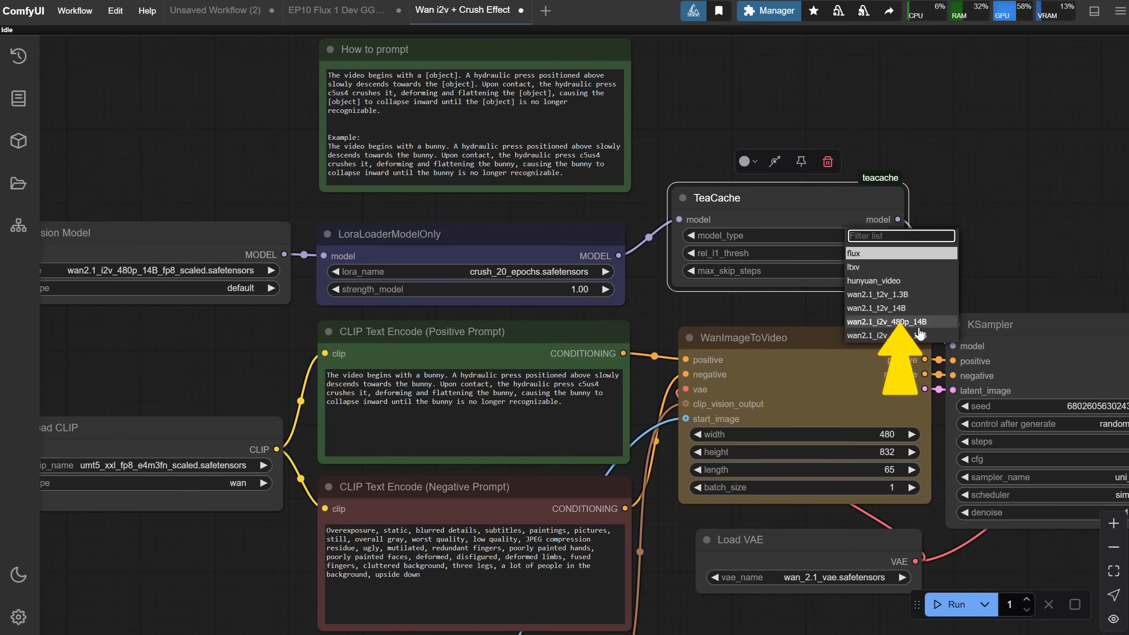
pyautogui.click(887, 321)
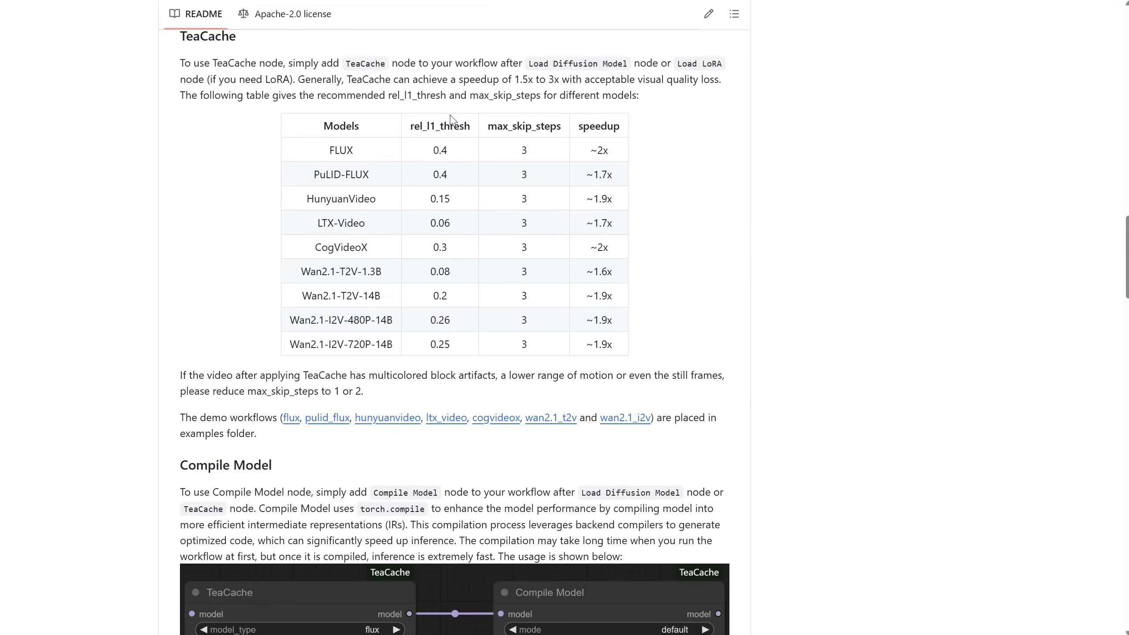
pyautogui.moveTo(382, 325)
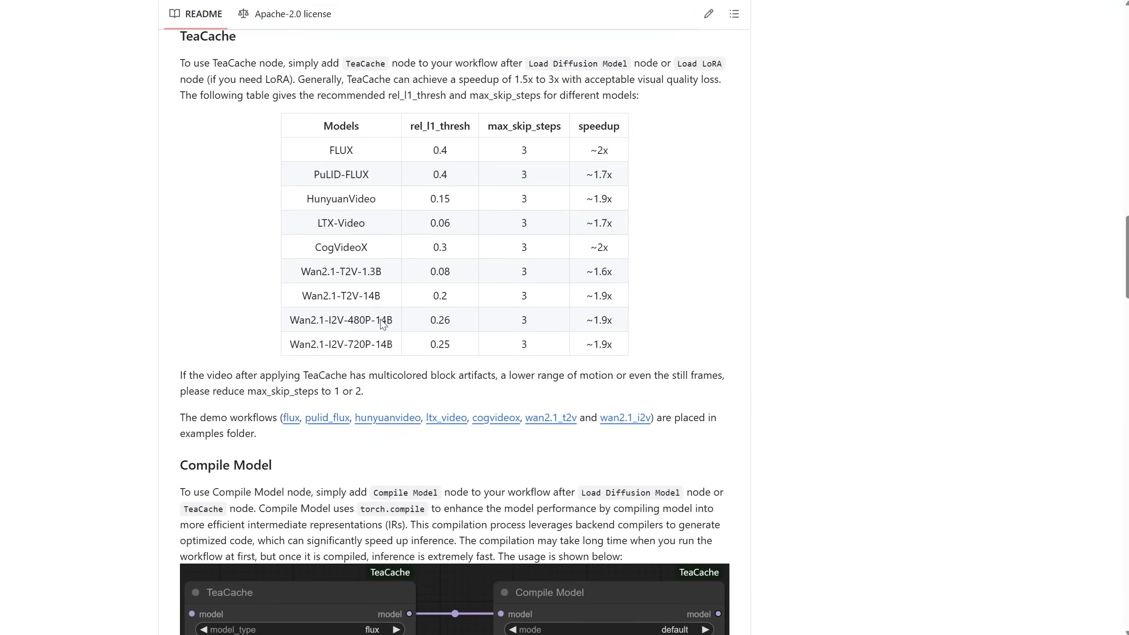
pyautogui.moveTo(685, 316)
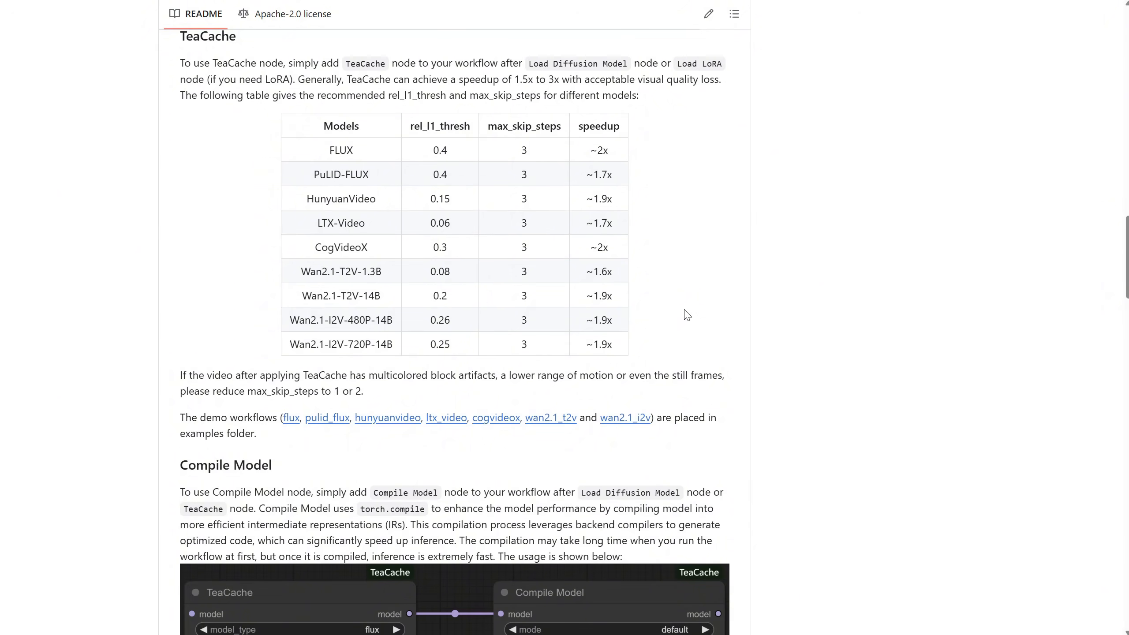
# Switch back to the Wan workflow in ComfyUI
pyautogui.click(467, 10)
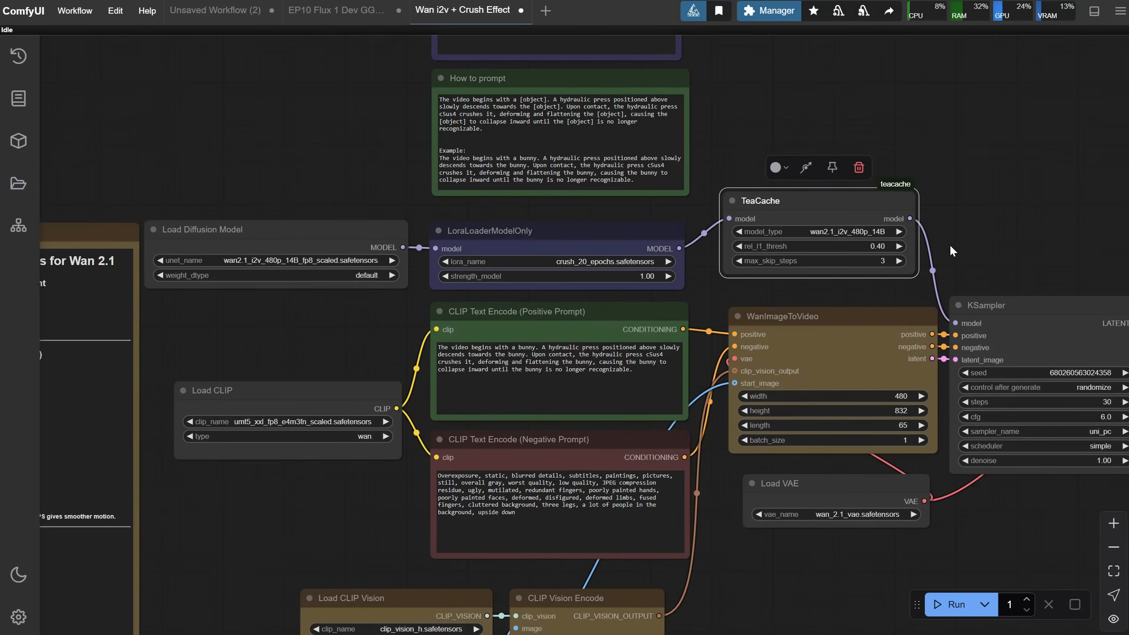
pyautogui.moveTo(971, 227)
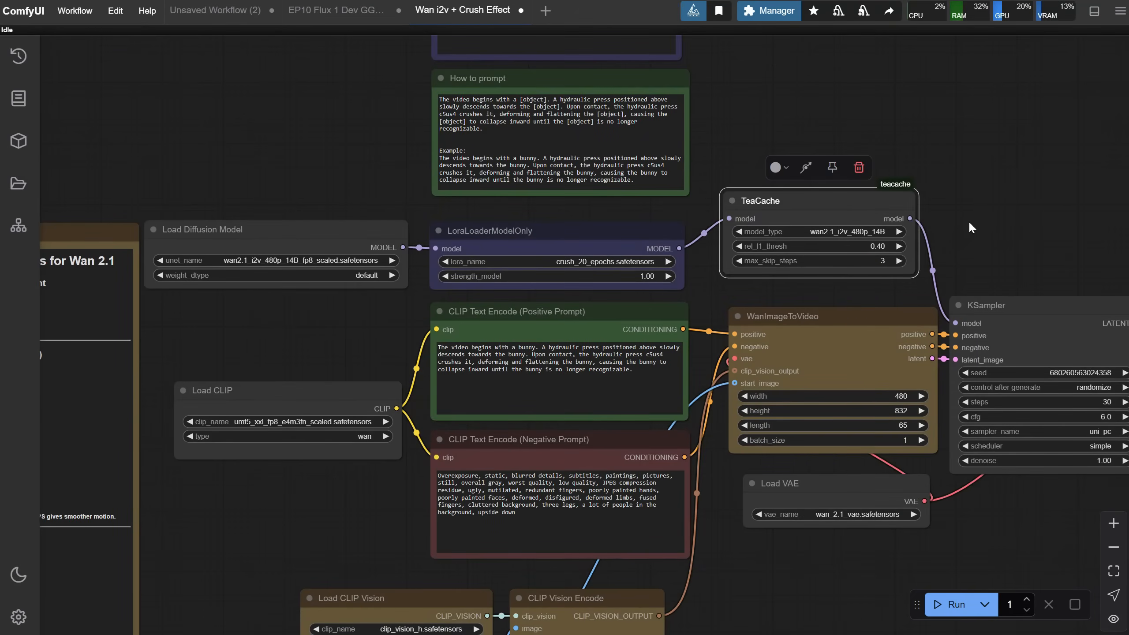